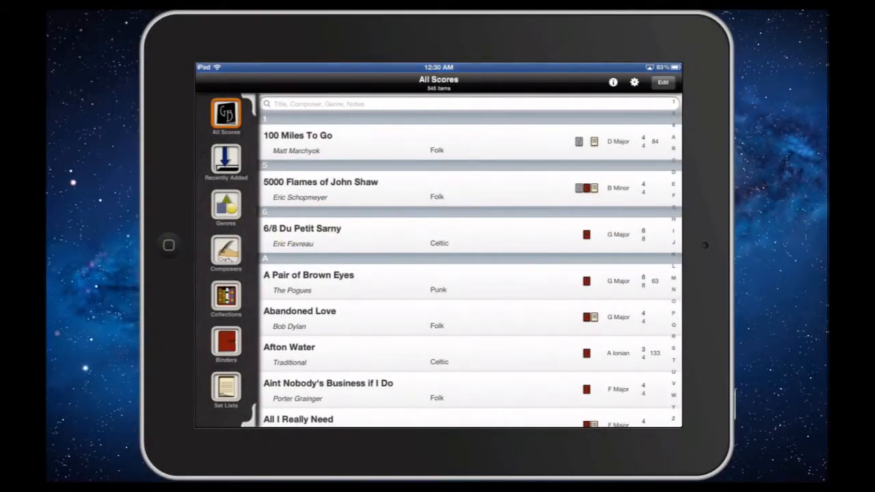
Show the actions for the Abandoned Love score and choose Details.
click(438, 325)
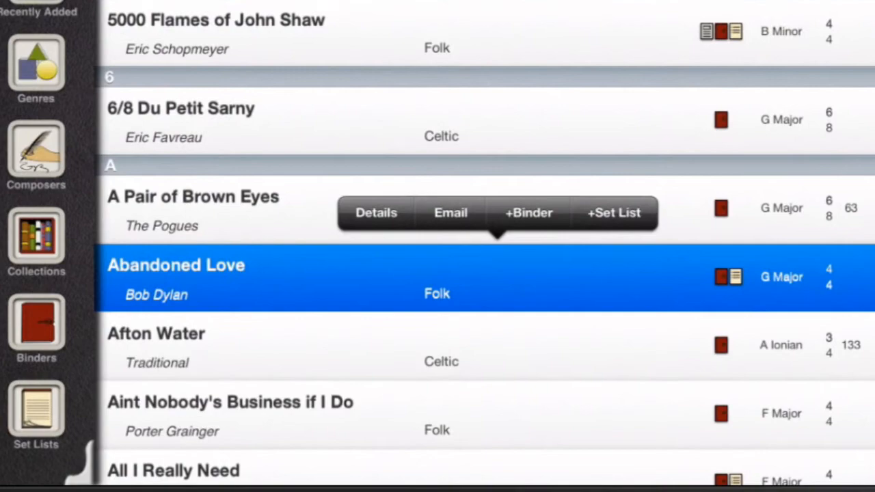
click(374, 214)
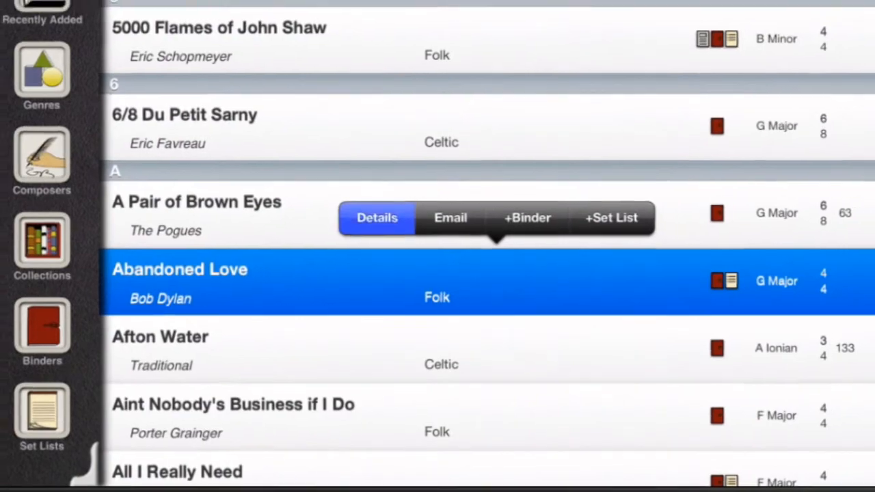
Pick an iTunes song to link, then view Flight 202's details (tempo 102, 03:30).
click(377, 217)
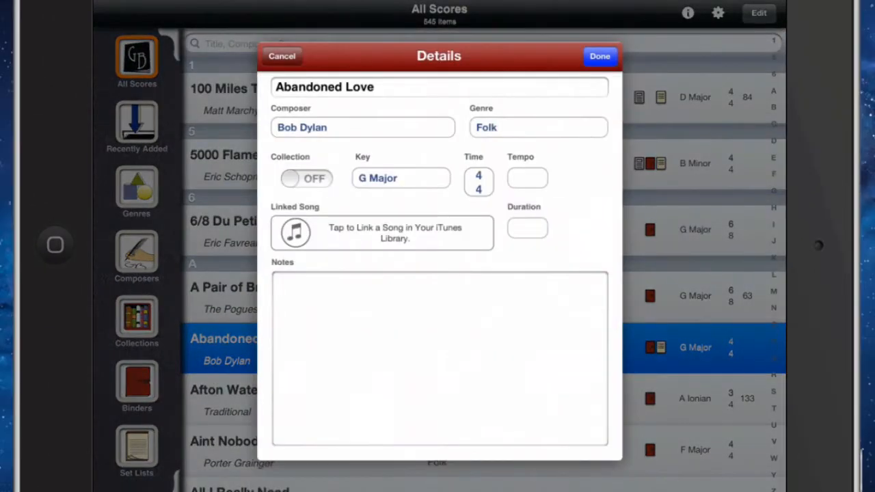
click(382, 232)
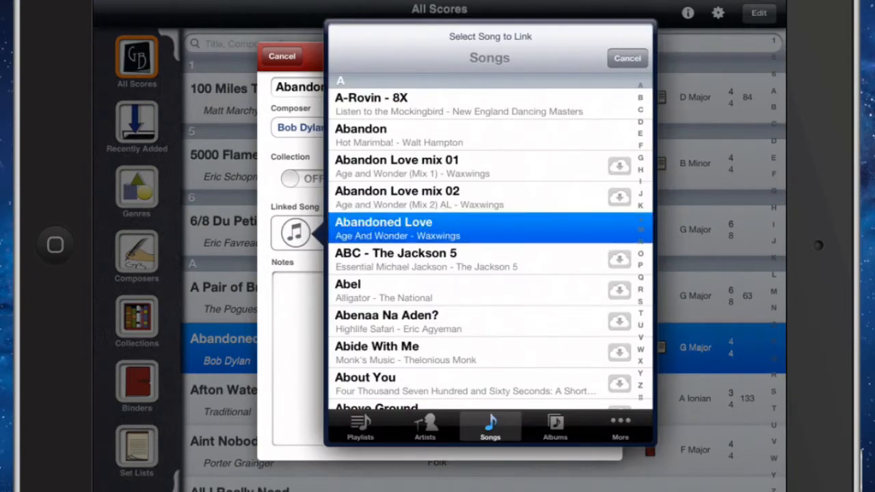
click(383, 228)
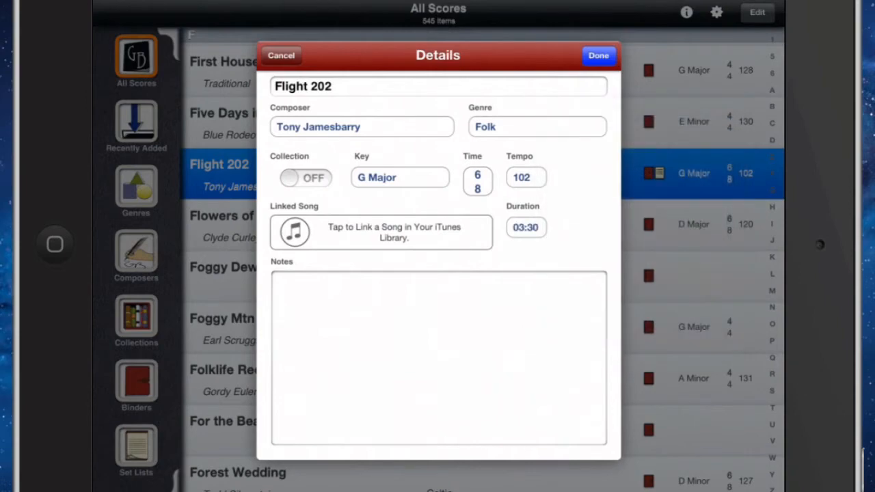
Close the Flight 202 details to return toward the Radio Show 7/10/12 set list.
click(597, 55)
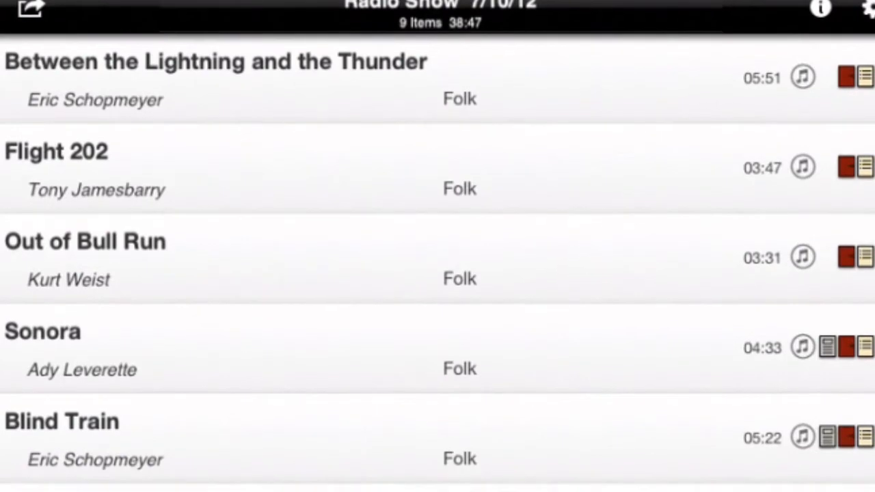
Review the nine songs and switch the Radio Show 7/10/12 set list into editing.
scroll(down, 3)
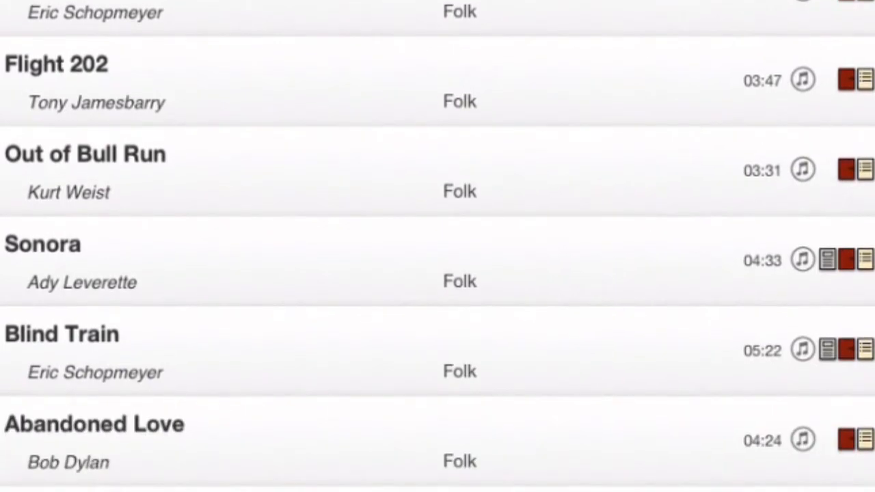
scroll(down, 3)
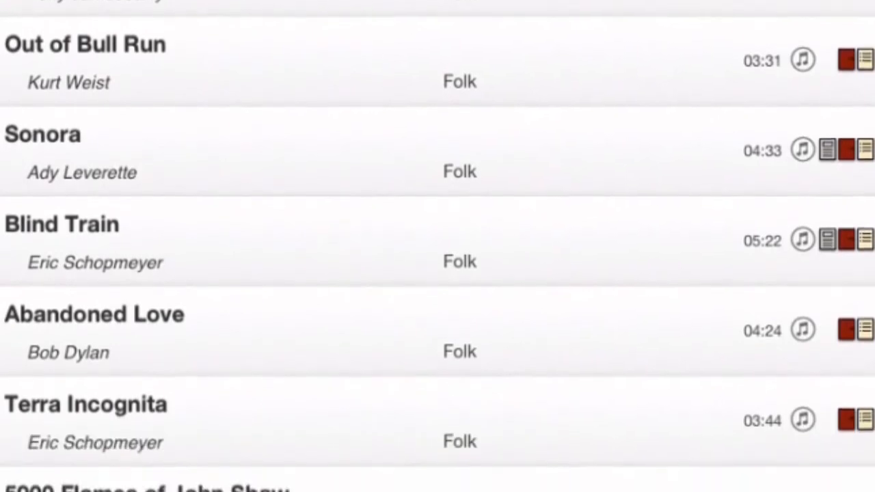
scroll(down, 3)
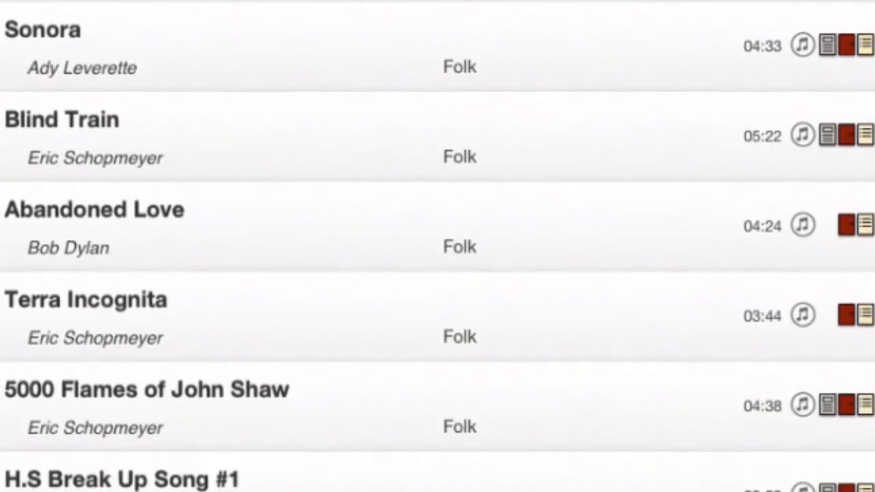
scroll(down, 3)
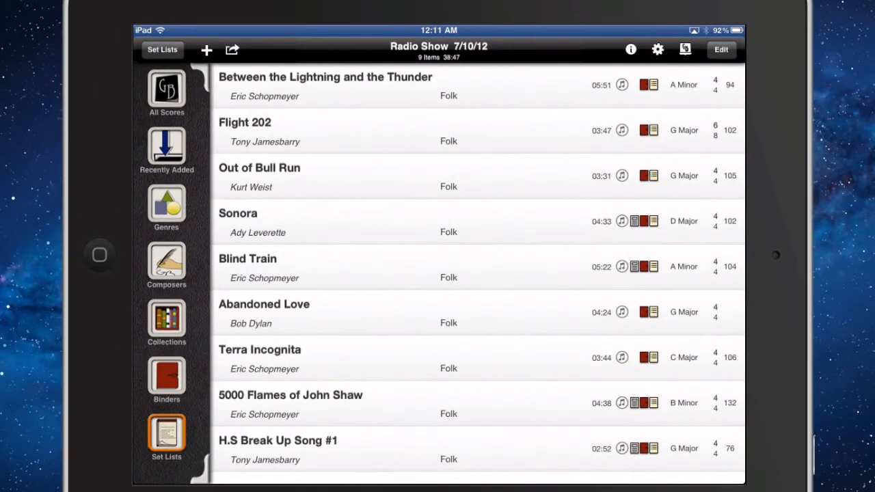
click(722, 49)
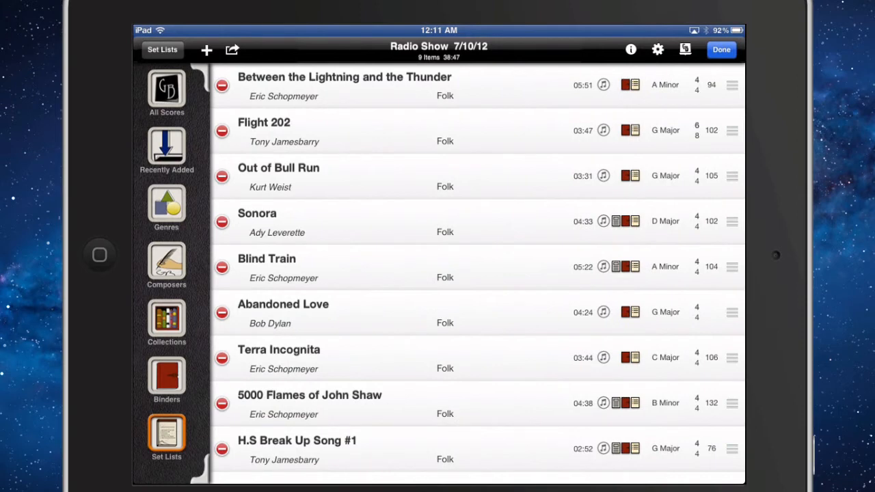
Remove Blind Train, Terra Incognita and H.S Break Up Song #1 from the set list.
click(221, 266)
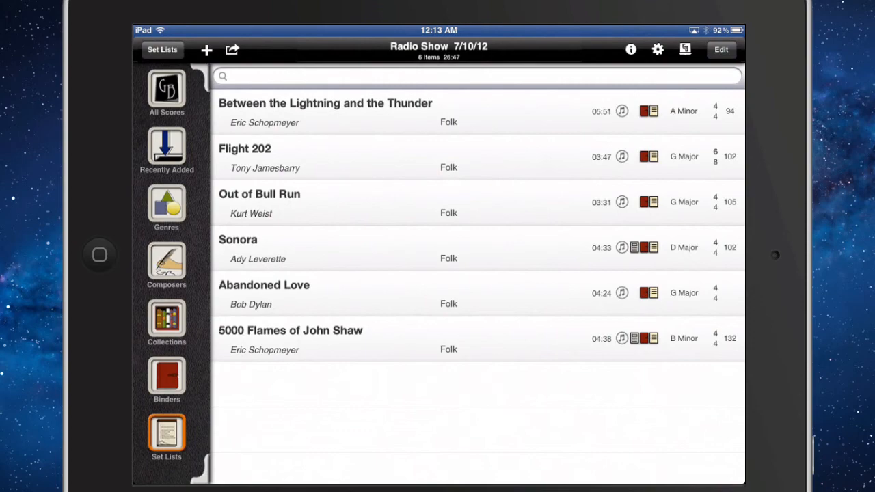
Create an 'Introduce Band' item of 02:00 duration and show the list in performance view.
click(206, 49)
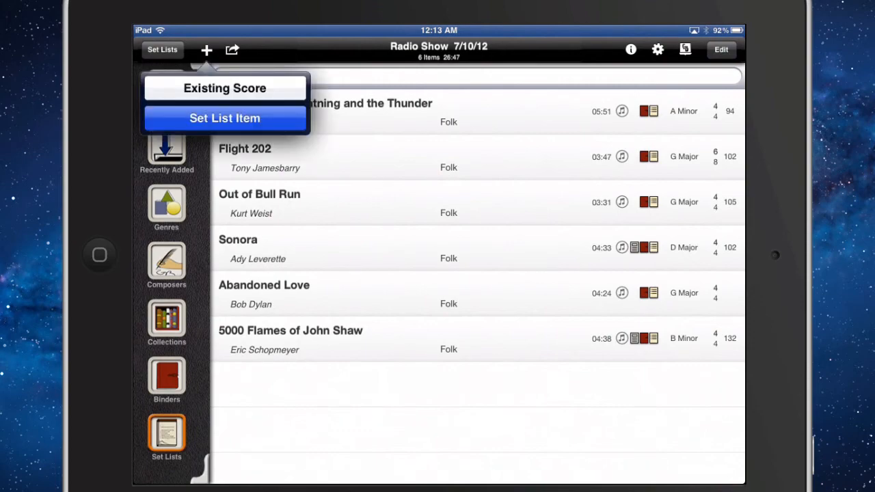
click(224, 118)
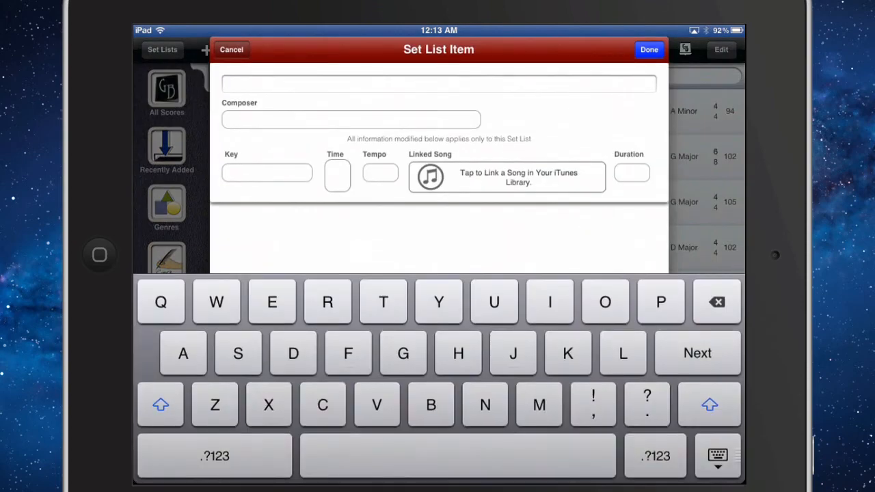
text(Introduce Band)
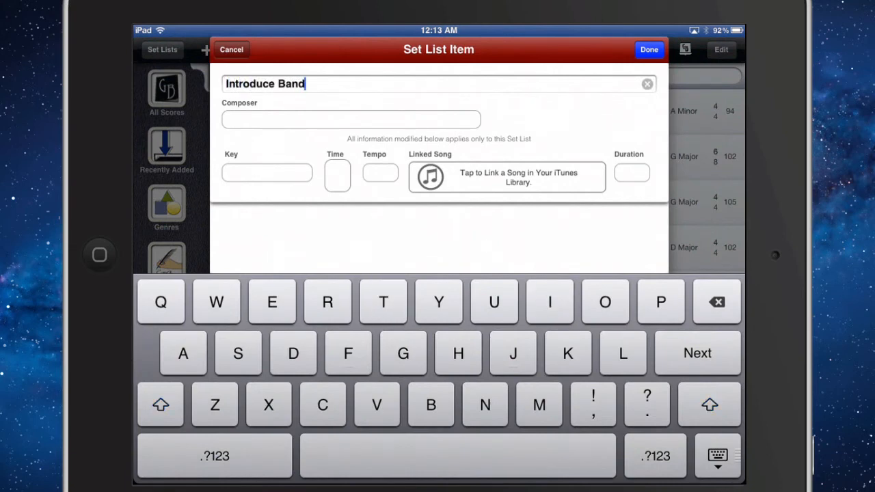
click(631, 172)
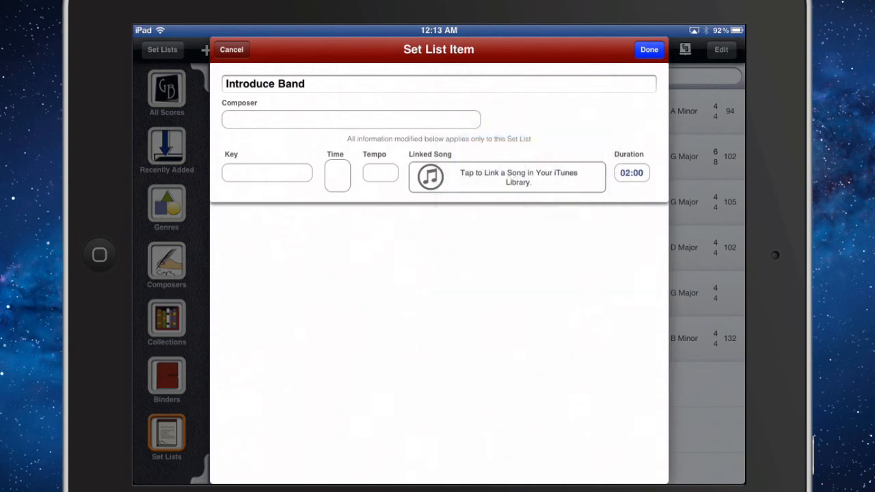
click(648, 49)
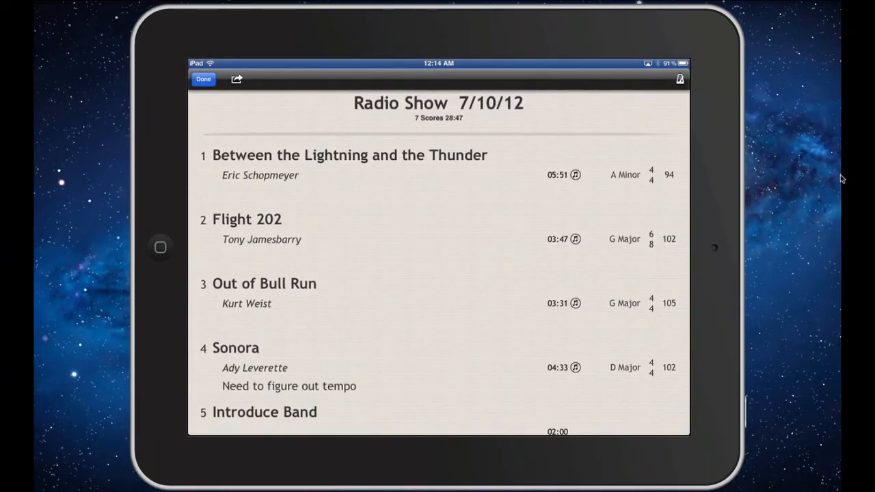
click(202, 78)
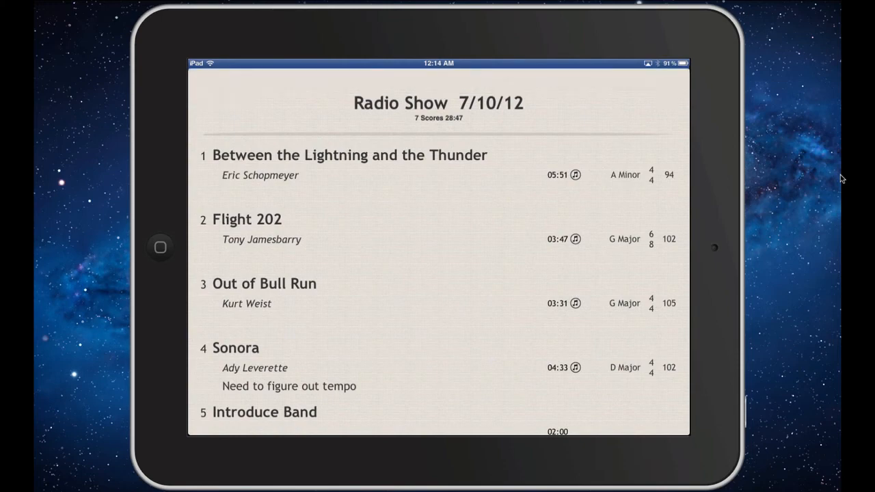